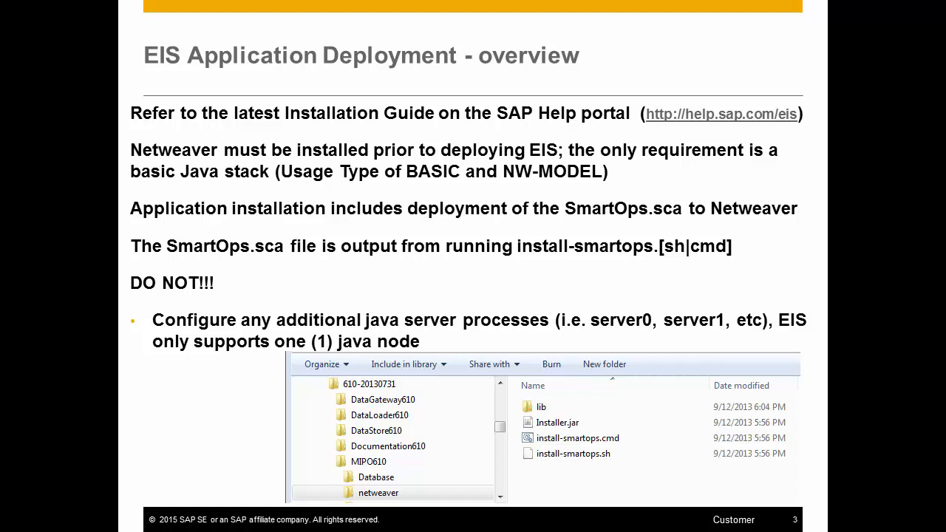
Step: Advance to the EIS Application Deployment overview slide before switching to the terminal
key("Right")
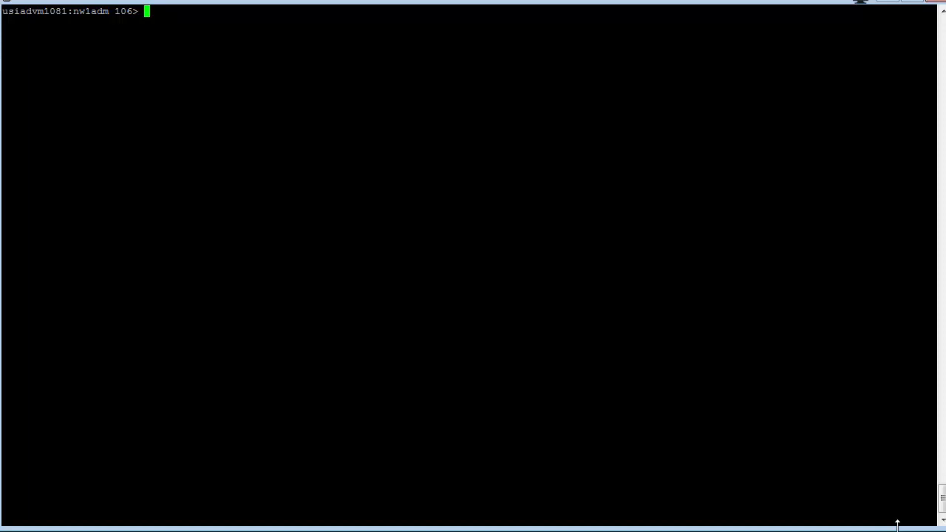
Step: List the directory with ls -l to confirm SmartOps.sca, then show /data/environments/nw1-50100 with pwd
type("ls")
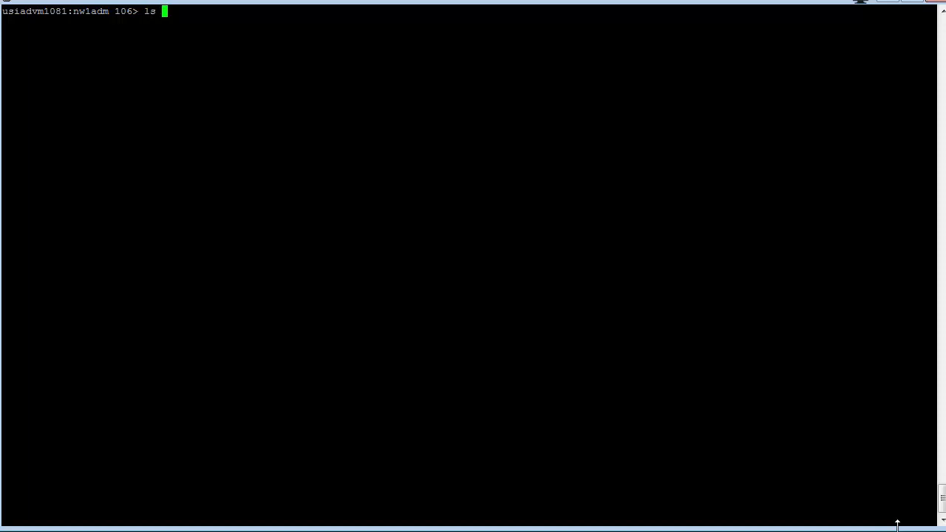
type("-l")
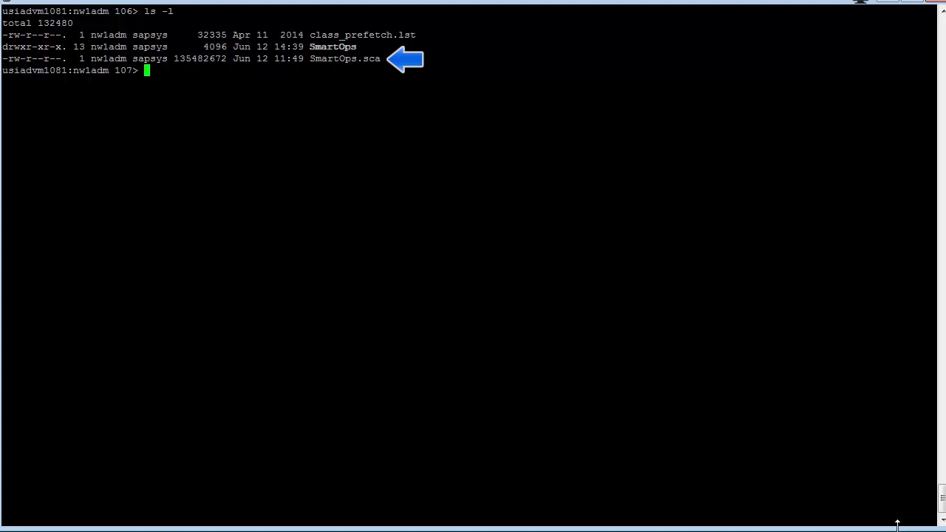
type("pwd")
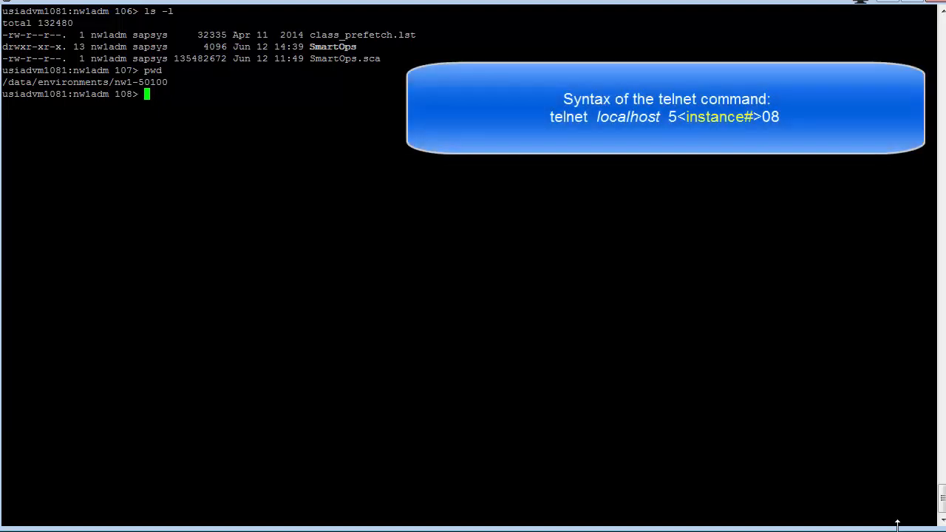
Step: Connect with telnet localhost 50108 to reach the Telnet Administration login prompt
type("telnet")
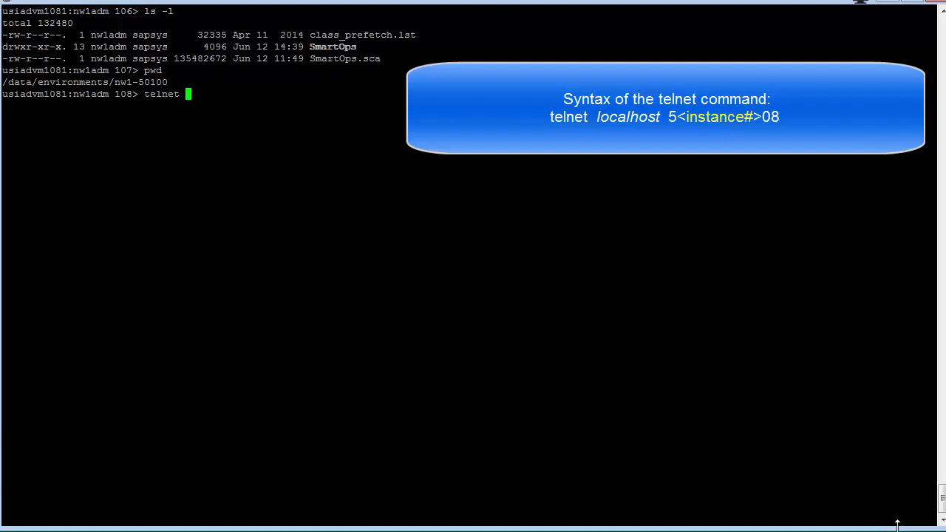
type("localhost")
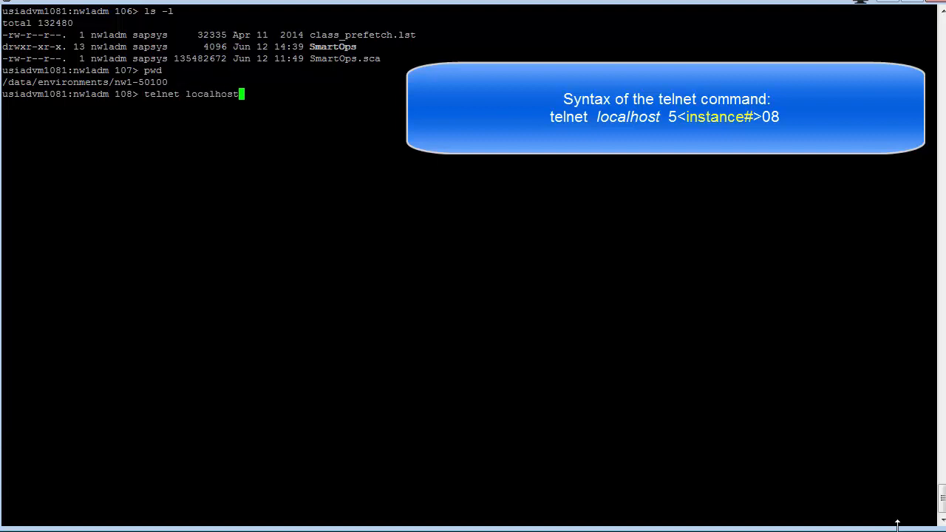
type("50")
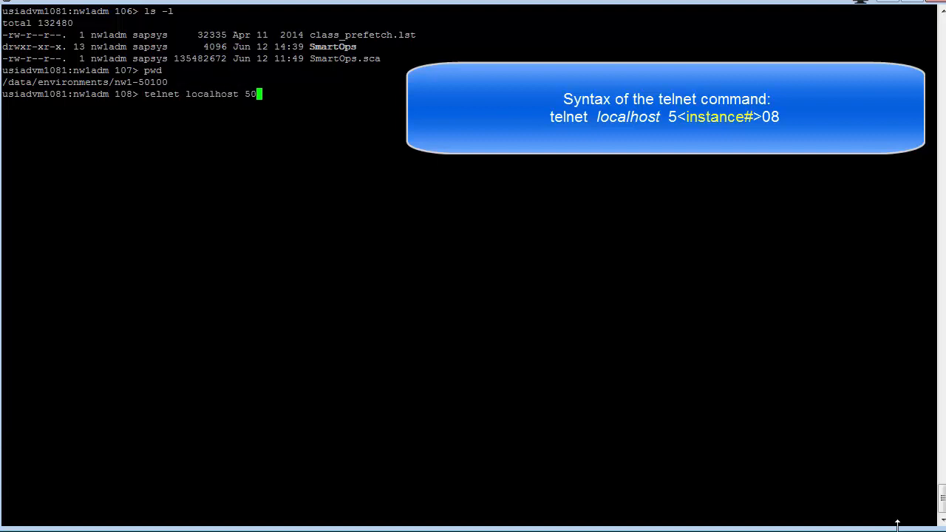
type("10")
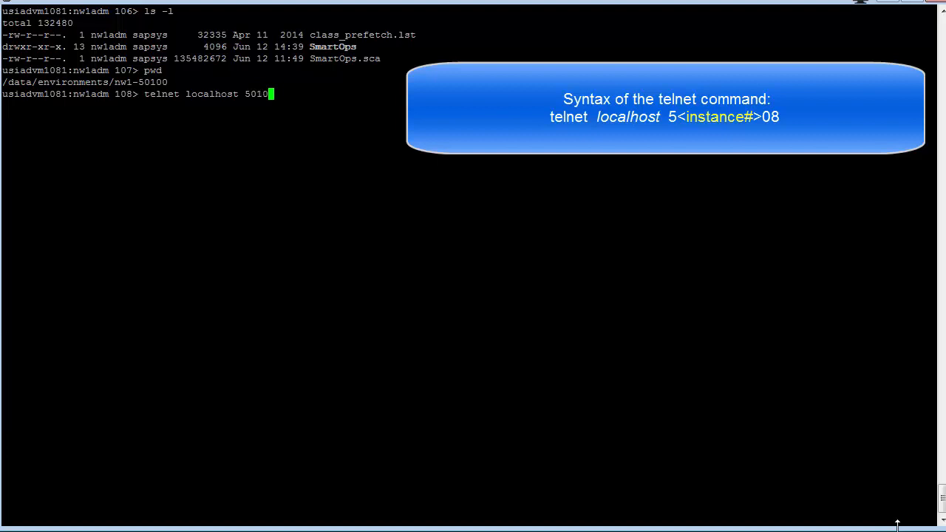
type("8")
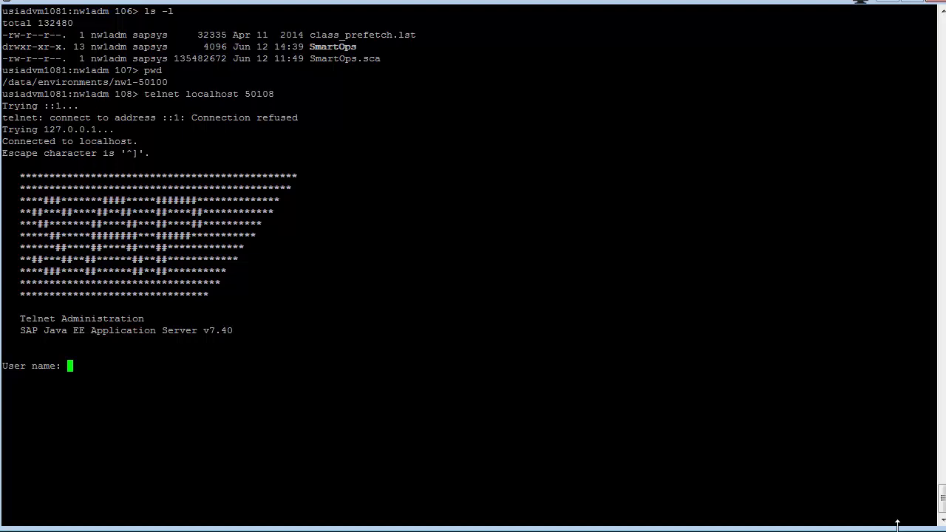
Step: Log in as Administrator and begin the deploy command at the server node prompt
type("Administrator")
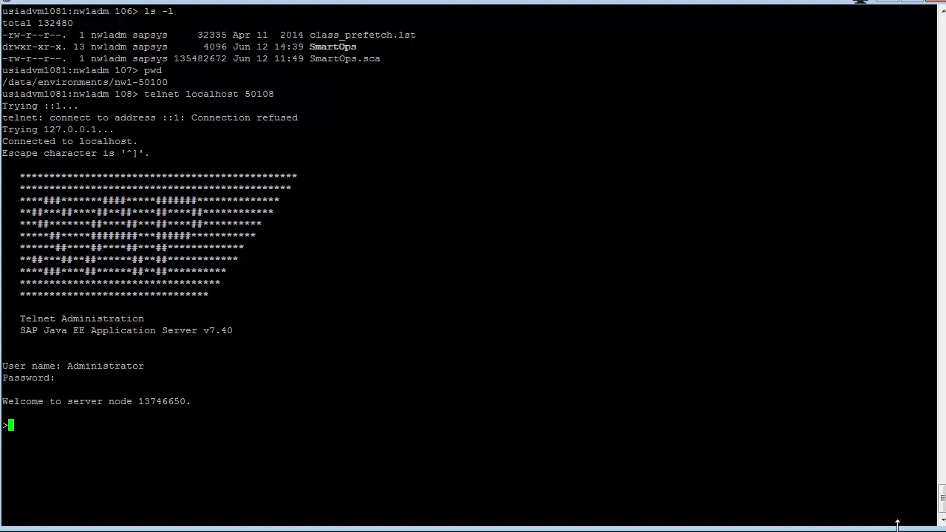
type("deploy /")
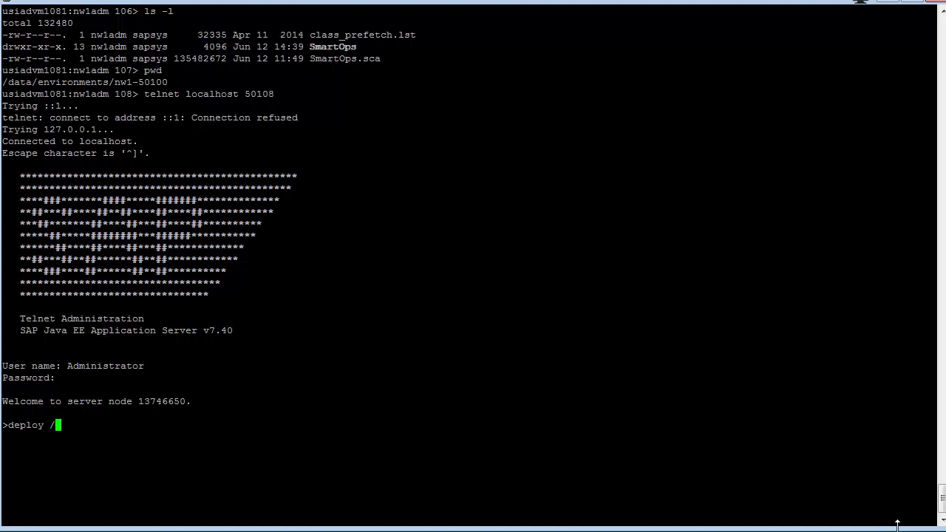
Step: Give the deploy command the path /data/environments/nw1-50100/SmartOps.sca
type("data/env")
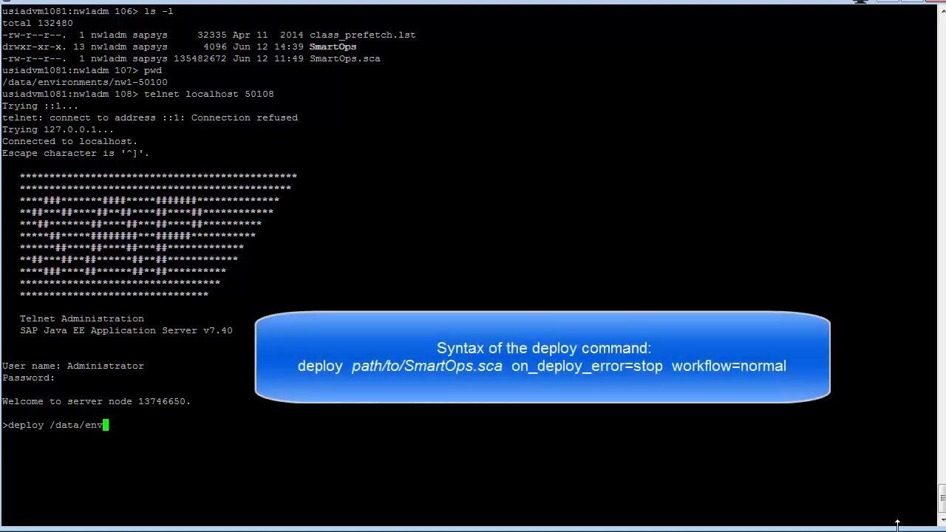
type("ironments")
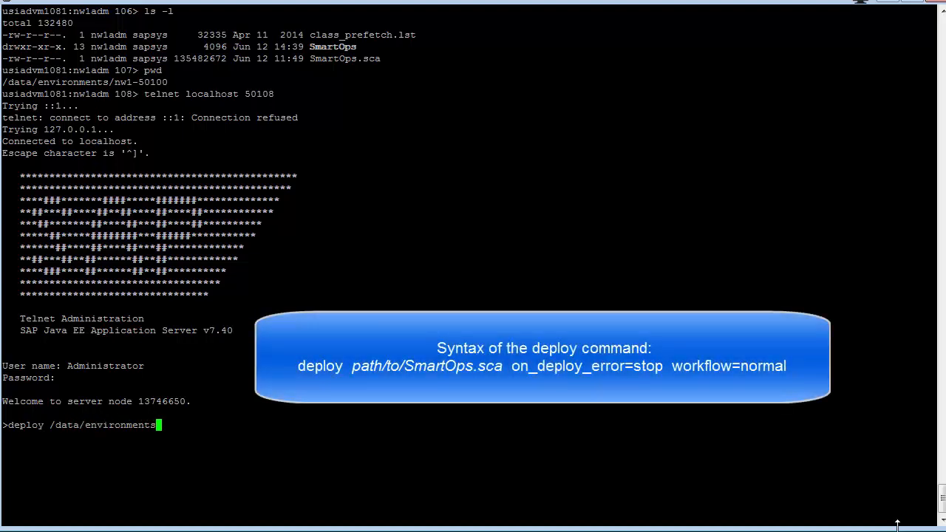
type("/nw1")
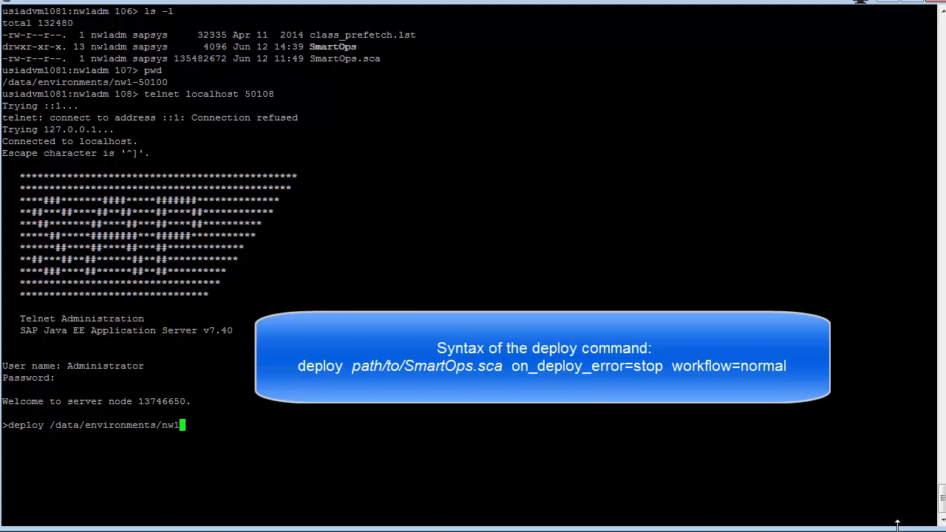
type("-50100")
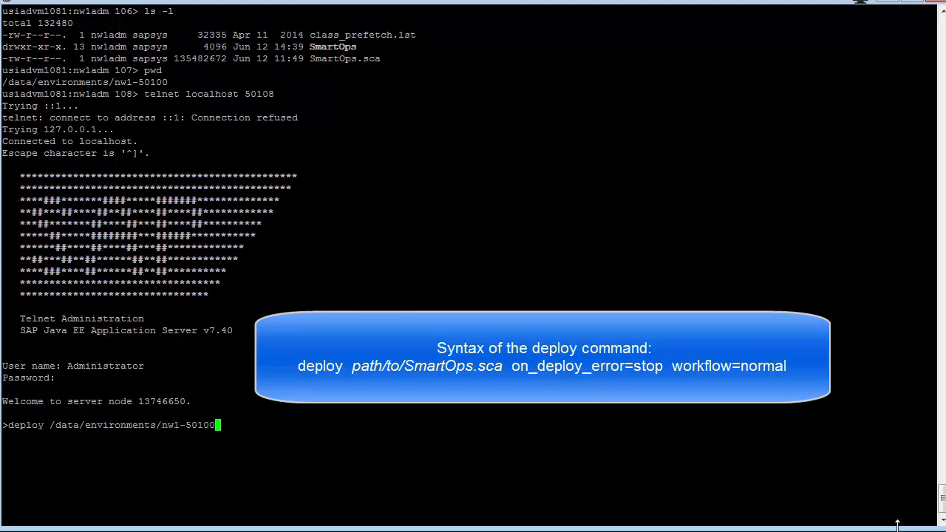
type("/SmartO")
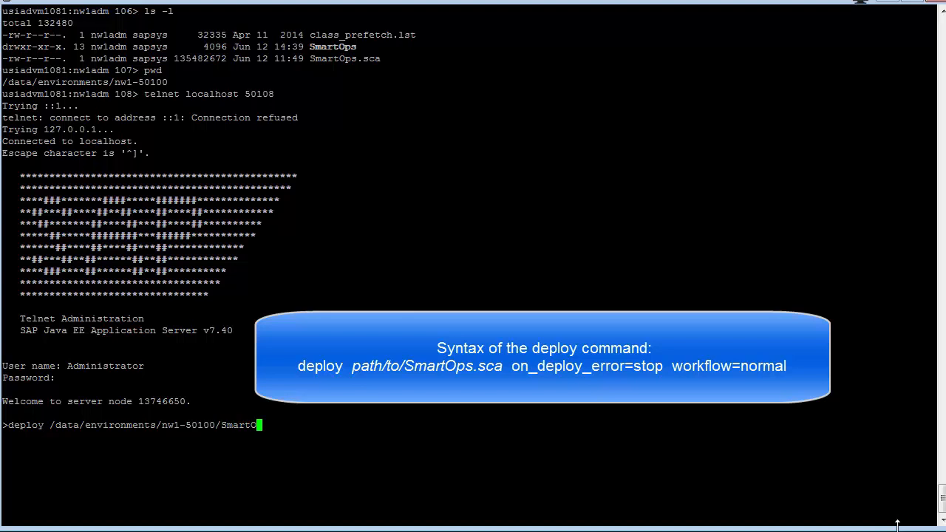
type("ps.sca on_")
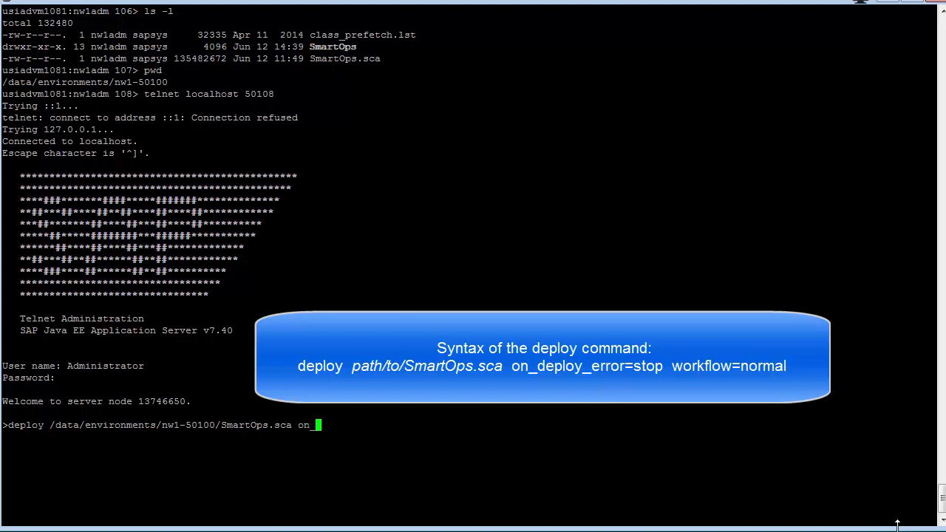
Step: Add the options on_deploy_error=stop workflow=normal to the deploy command
type("deploy")
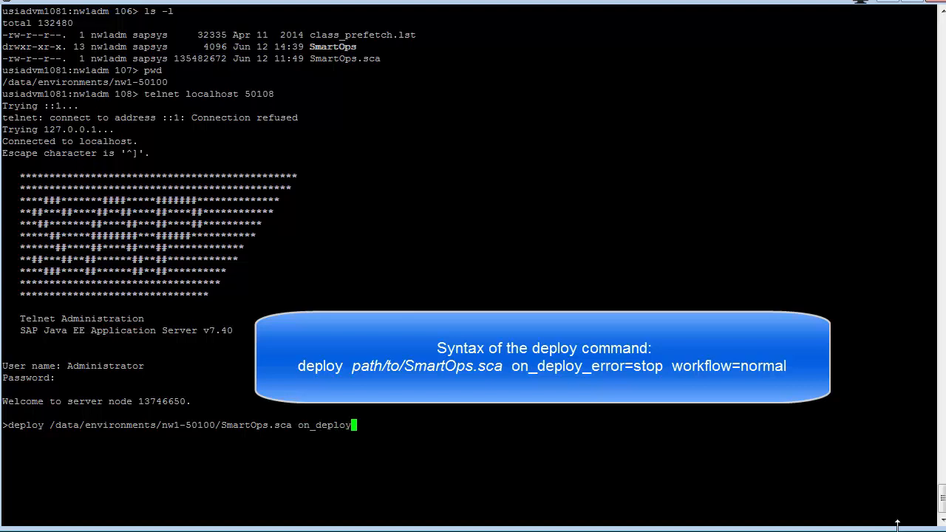
type("_error=stop wor")
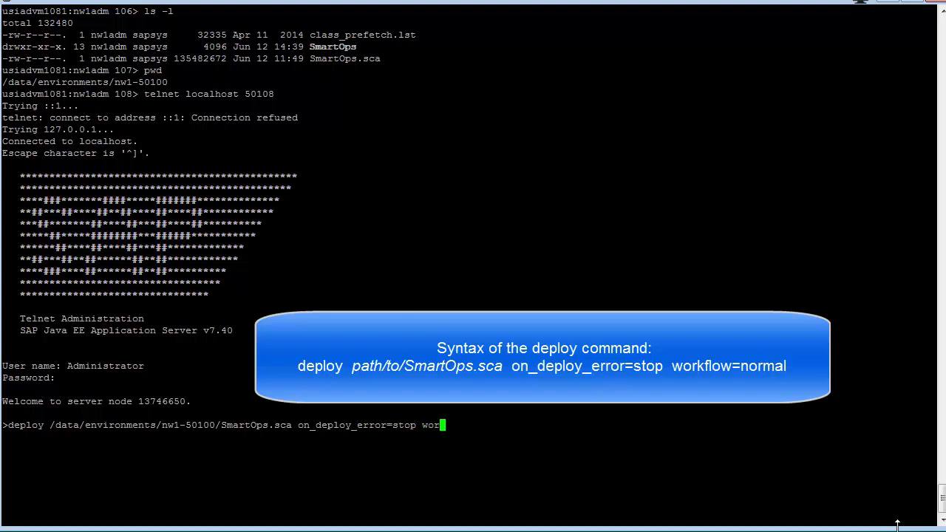
type("kflow=no")
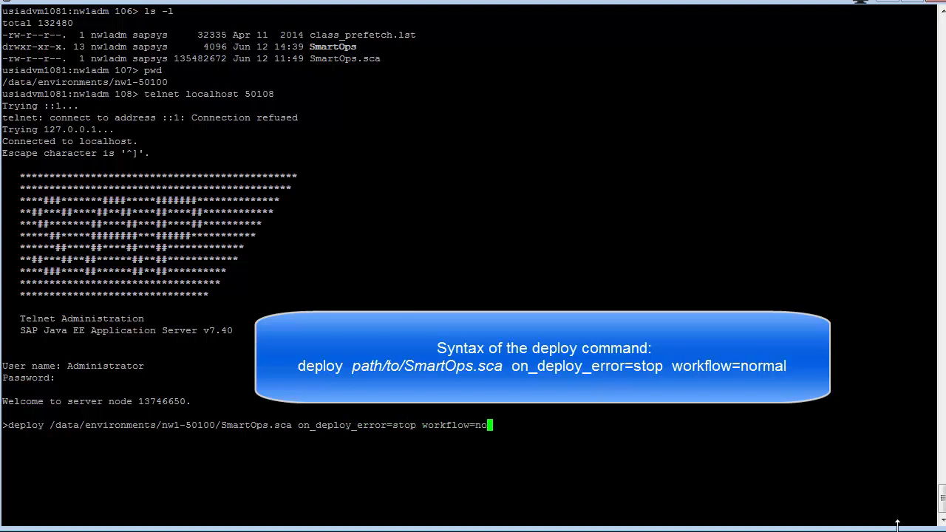
type("rmal")
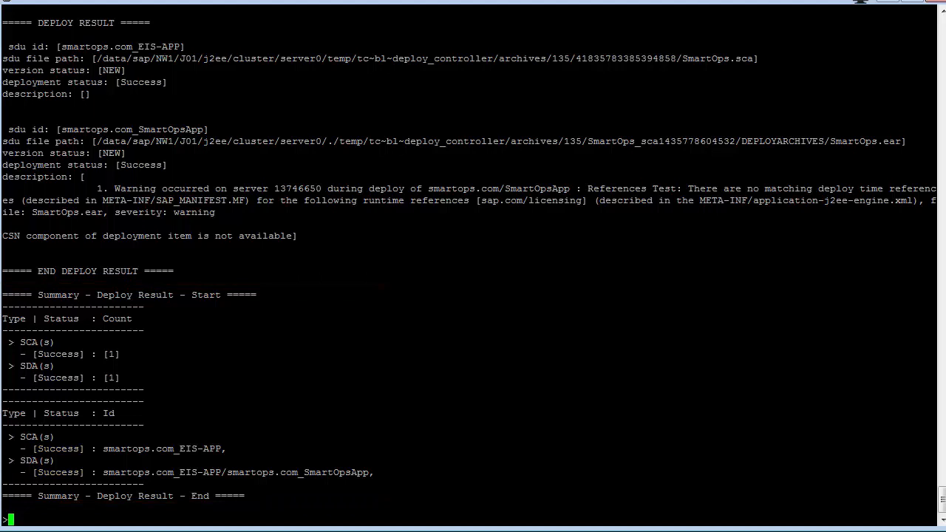
Step: Run the deploy, then filter installed applications with list_app | grep sma
type("list_app")
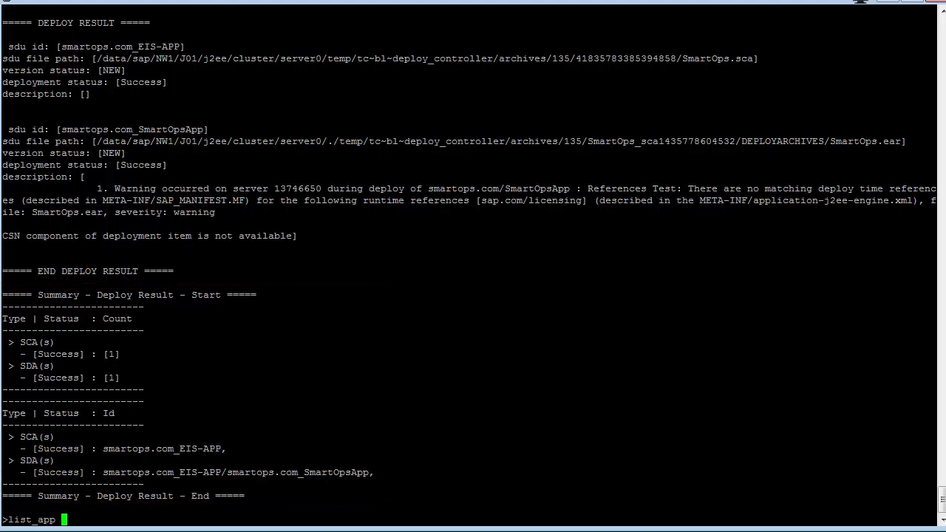
type("| grep sma")
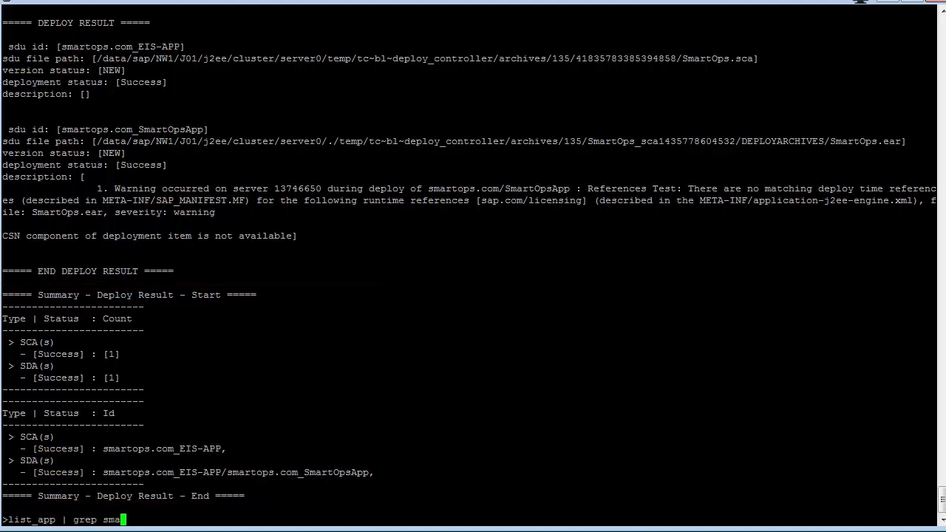